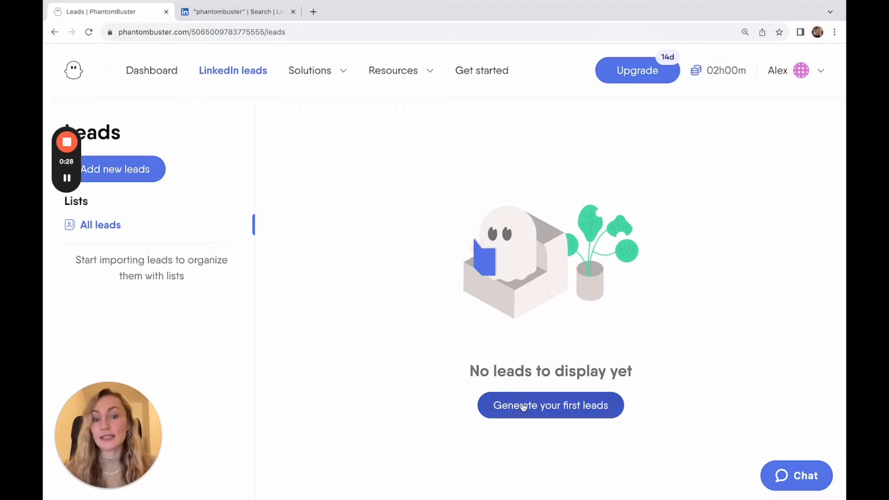
Start generating leads and browse the LinkedIn Phantoms, such as Extract a Search
left_click(550, 404)
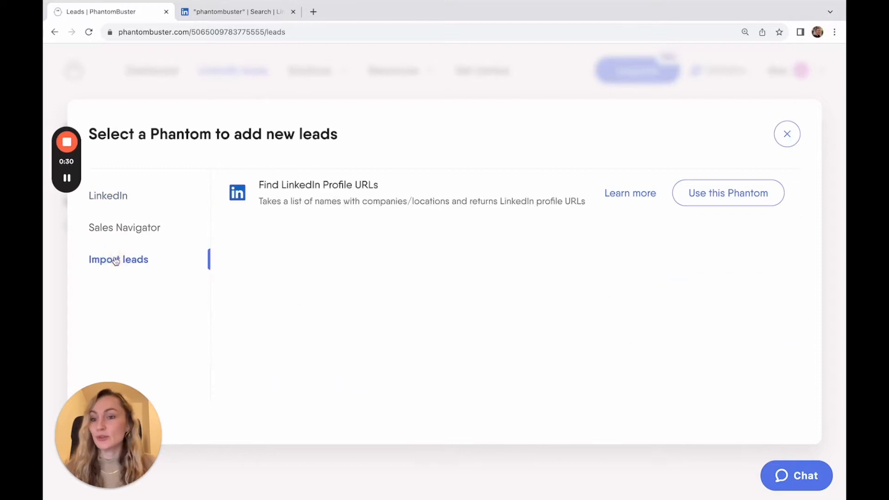
mouse_move(94, 238)
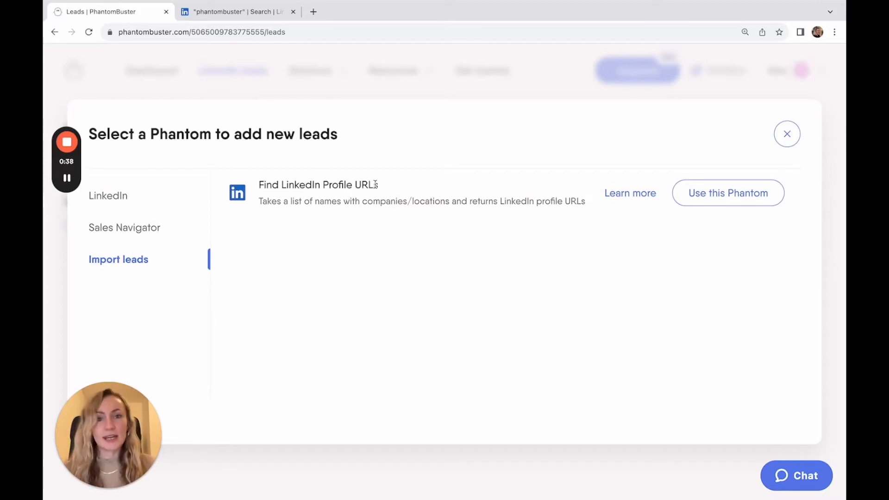
left_click(109, 195)
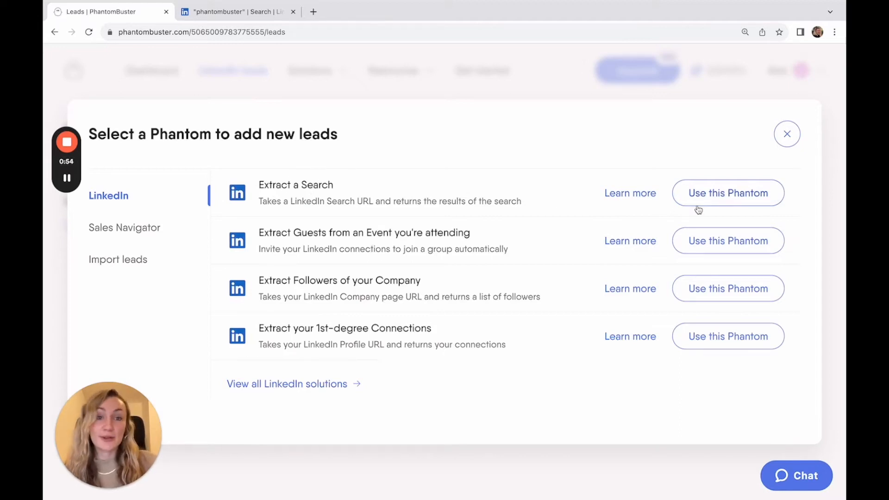
Pick the Extract a Search Phantom and add the PhantomBuster extension to Chrome
left_click(728, 193)
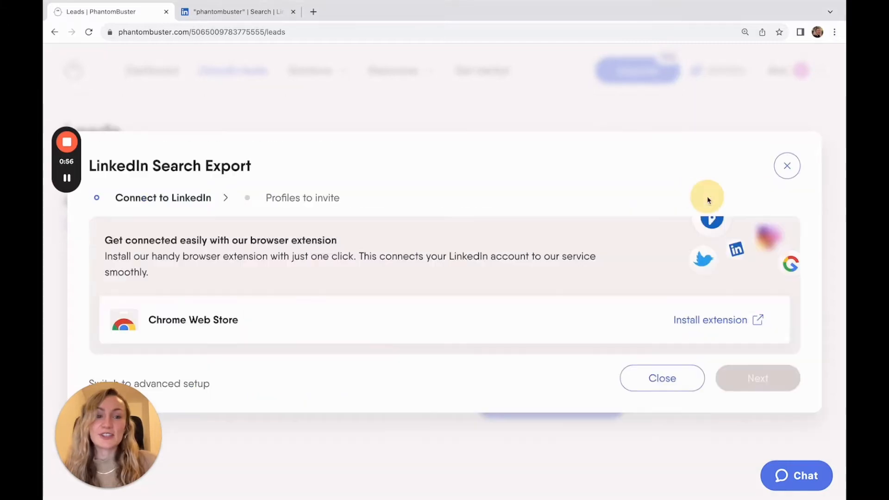
mouse_move(551, 162)
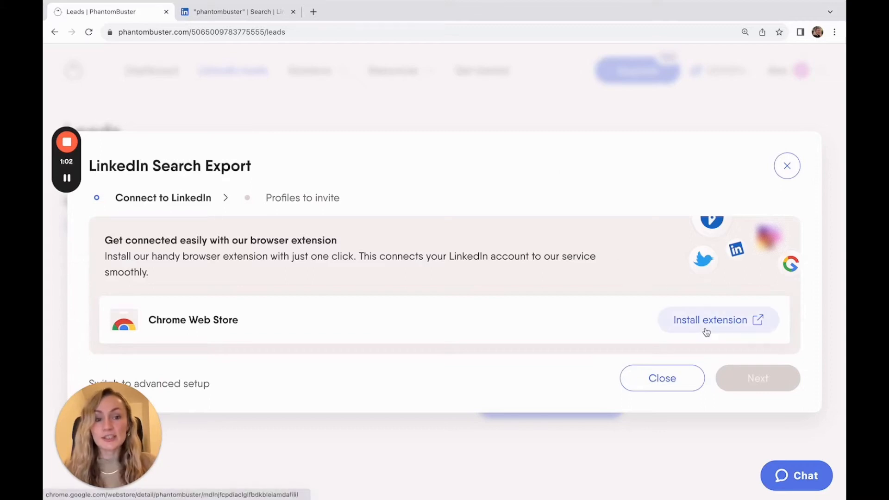
left_click(710, 319)
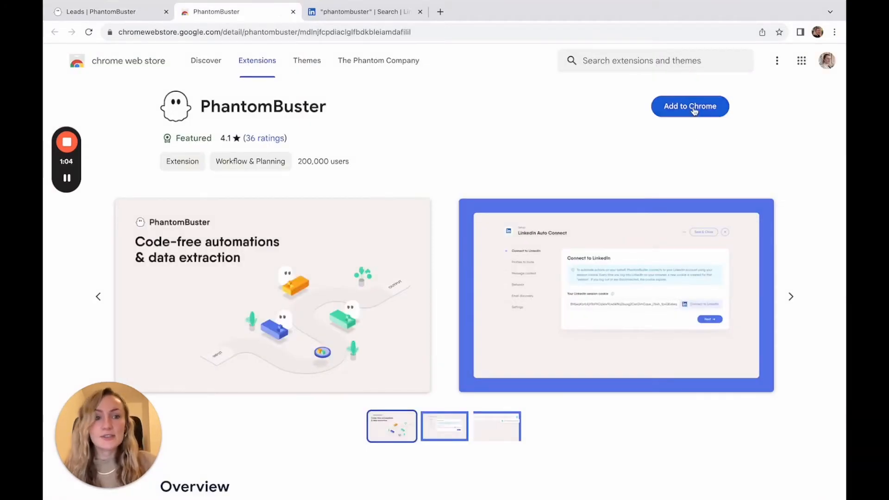
left_click(689, 106)
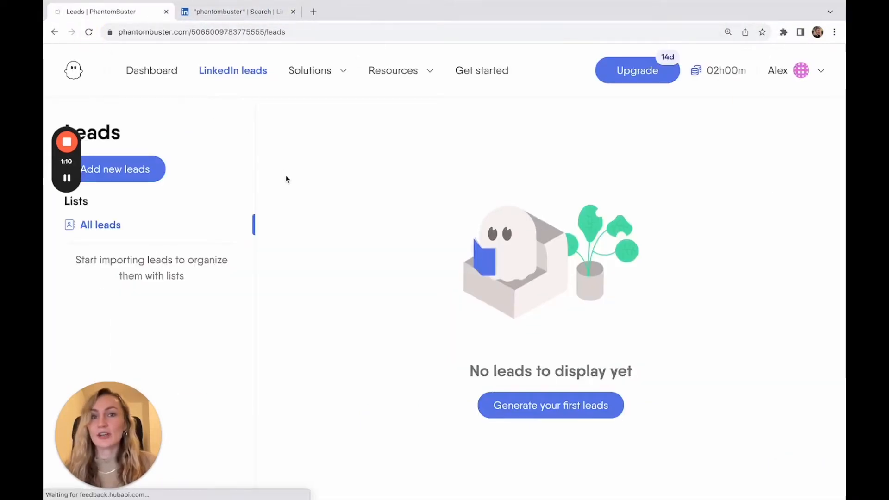
Reopen Extract a Search and continue past the connected LinkedIn account confirmation
left_click(114, 169)
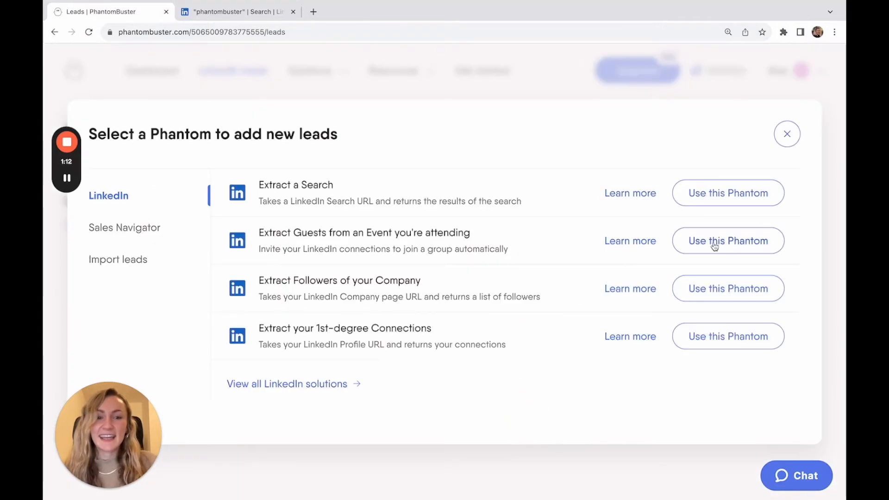
left_click(728, 193)
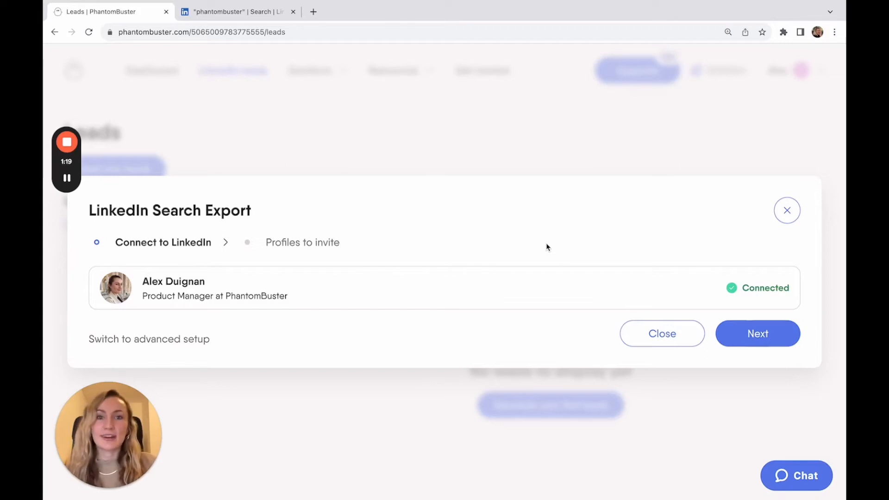
left_click(757, 333)
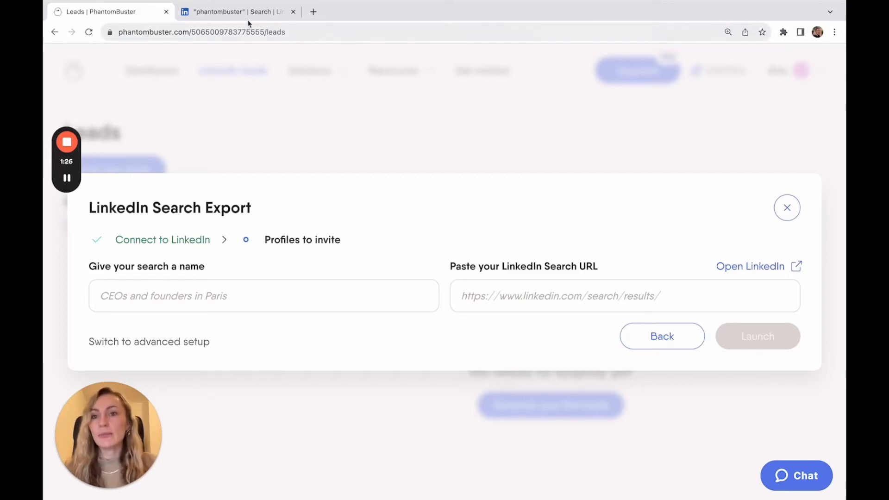
Copy the LinkedIn people search URL for PhantomBuster employees into the export setup
left_click(238, 11)
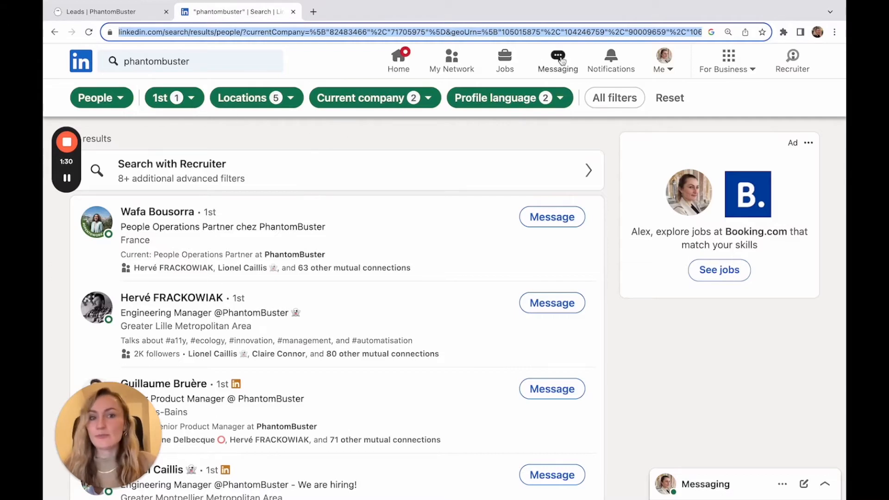
mouse_move(470, 147)
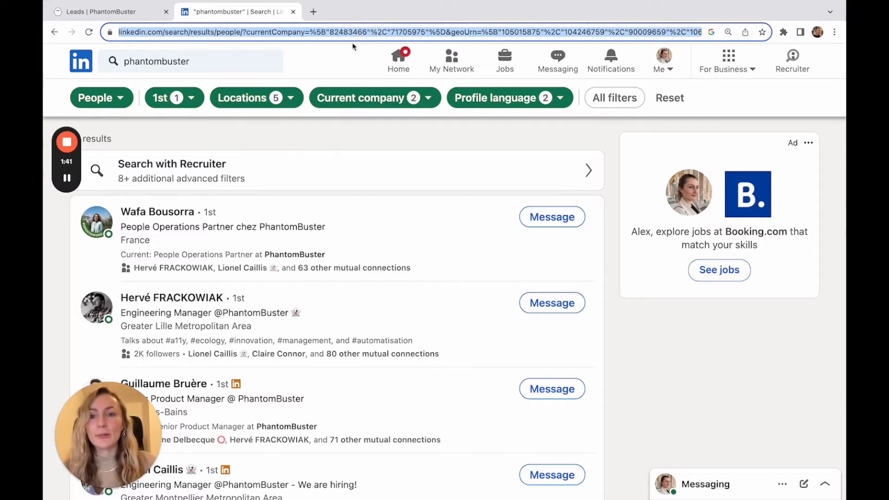
left_click(102, 11)
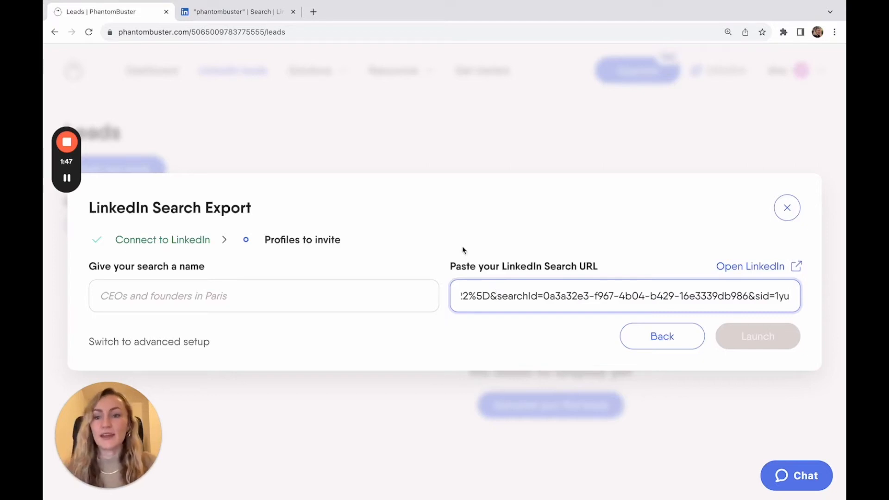
Name the search 'PhantomBuster leads' and launch the LinkedIn search extraction
left_click(263, 296)
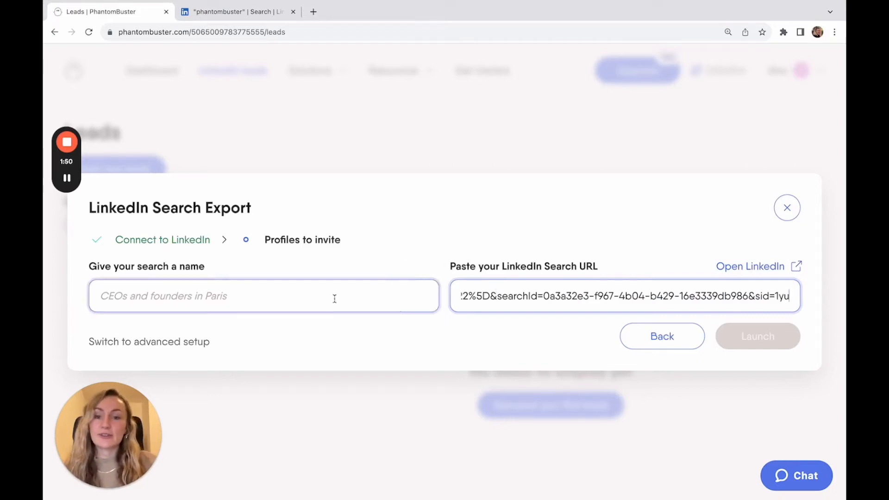
type("P")
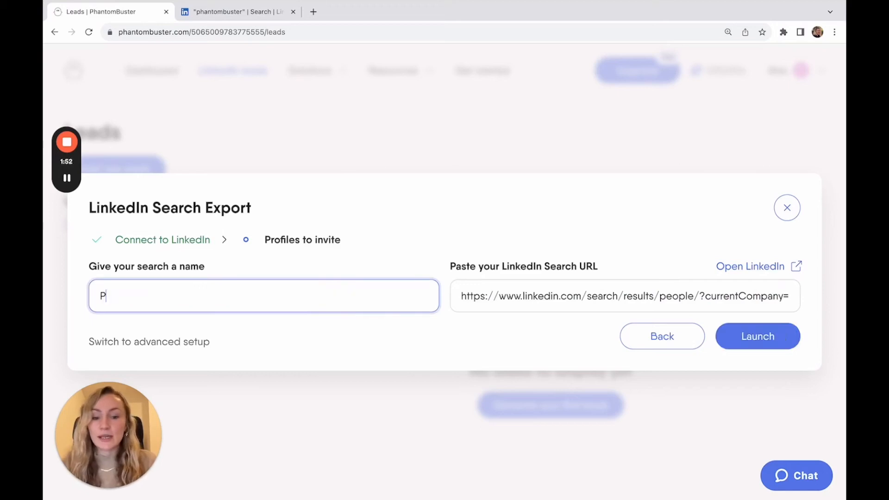
type("hantomBust")
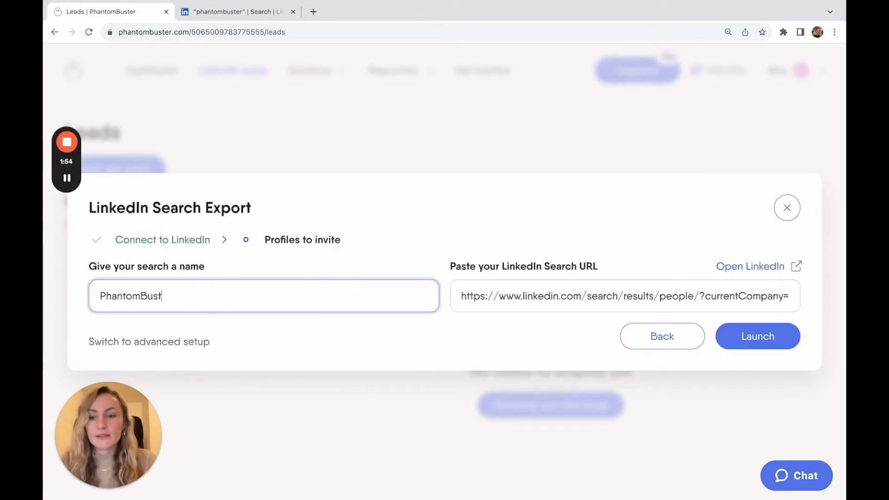
left_click(624, 295)
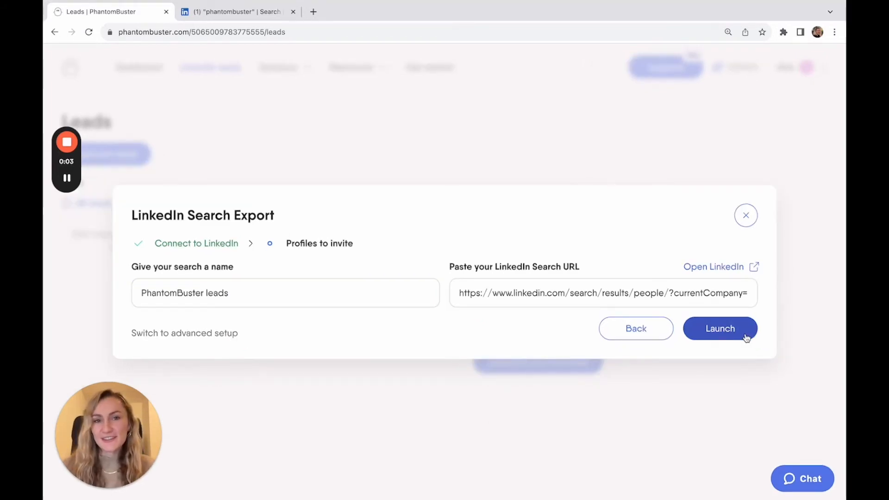
left_click(720, 328)
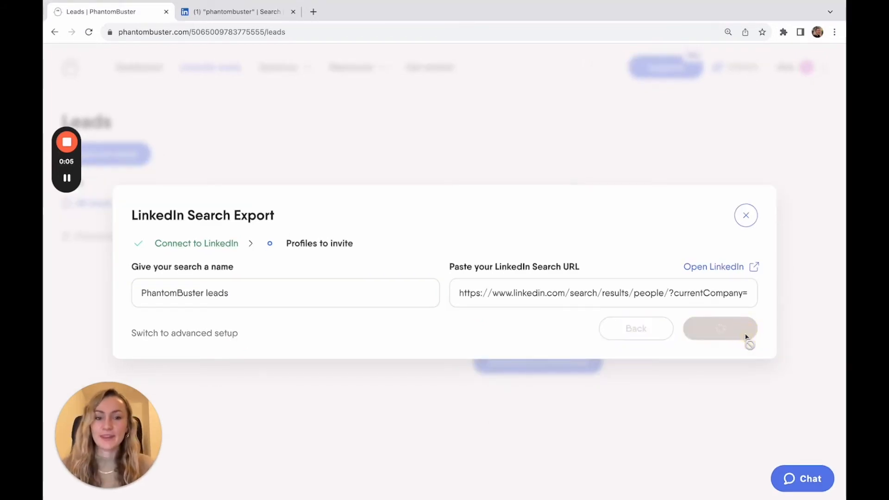
left_click(719, 328)
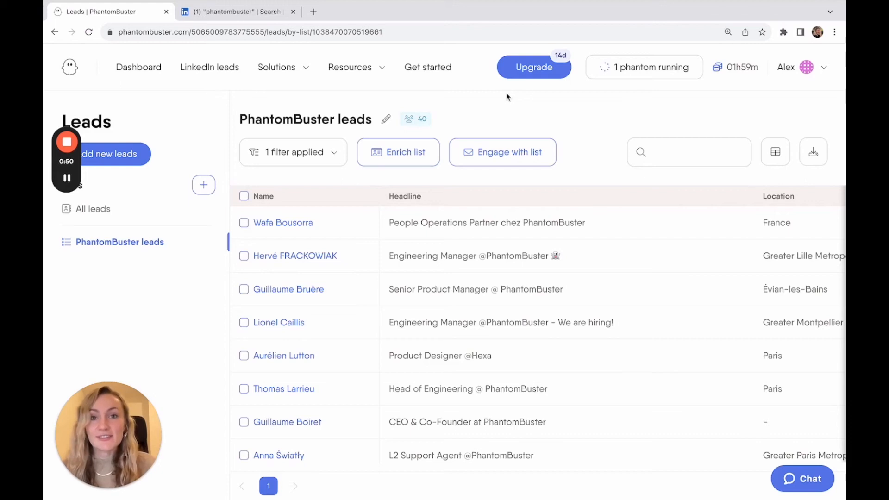
mouse_move(162, 270)
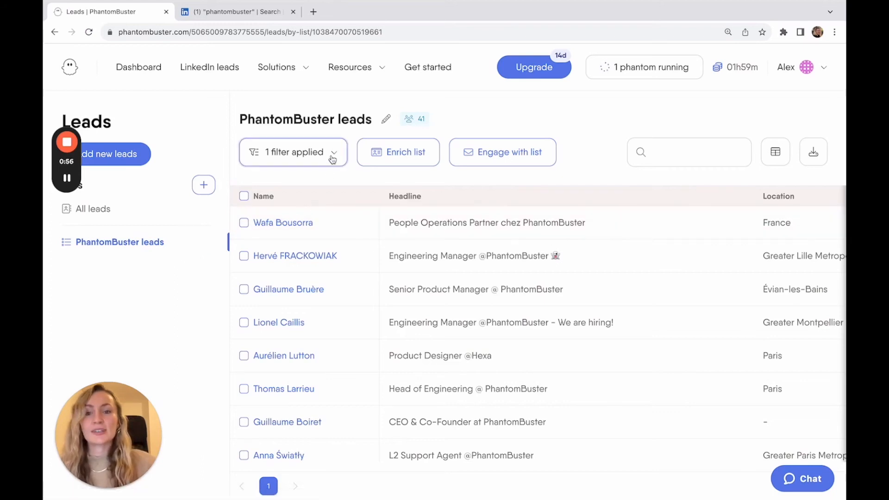
mouse_move(331, 222)
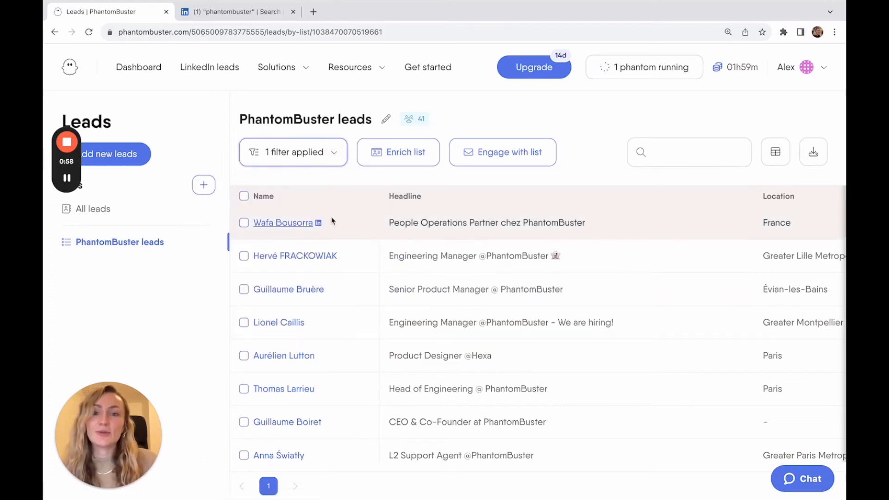
left_click(282, 223)
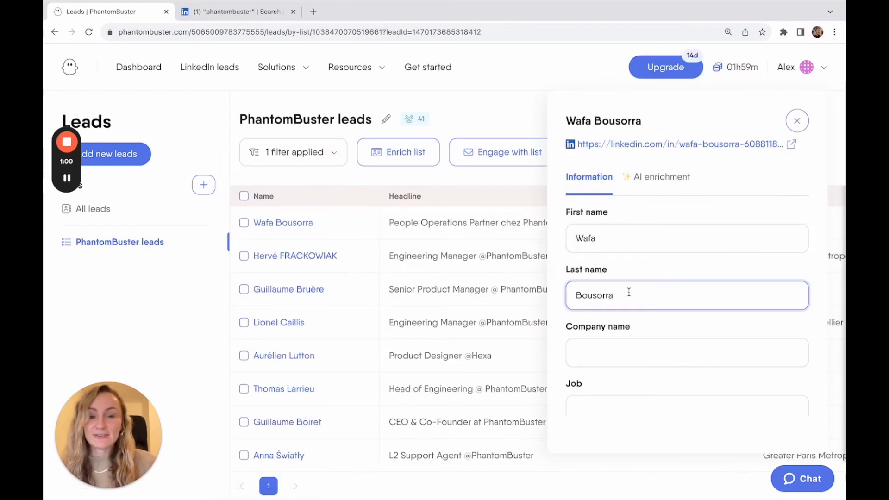
left_click(796, 121)
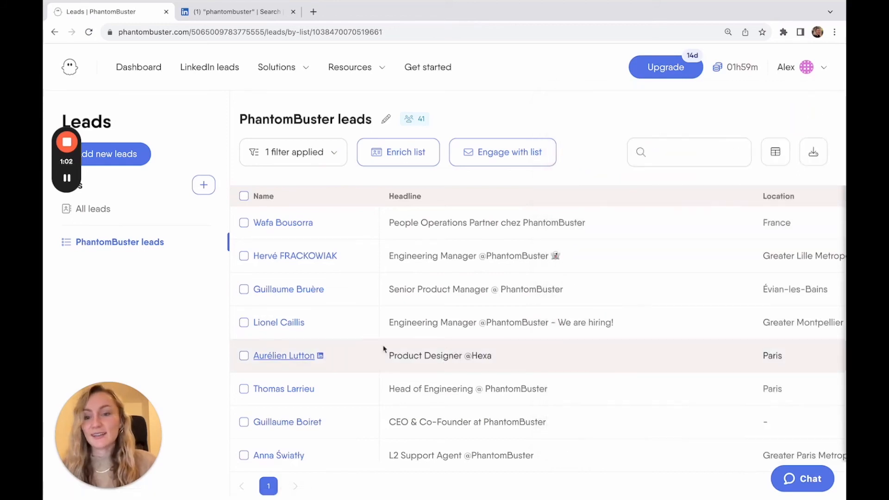
left_click(244, 289)
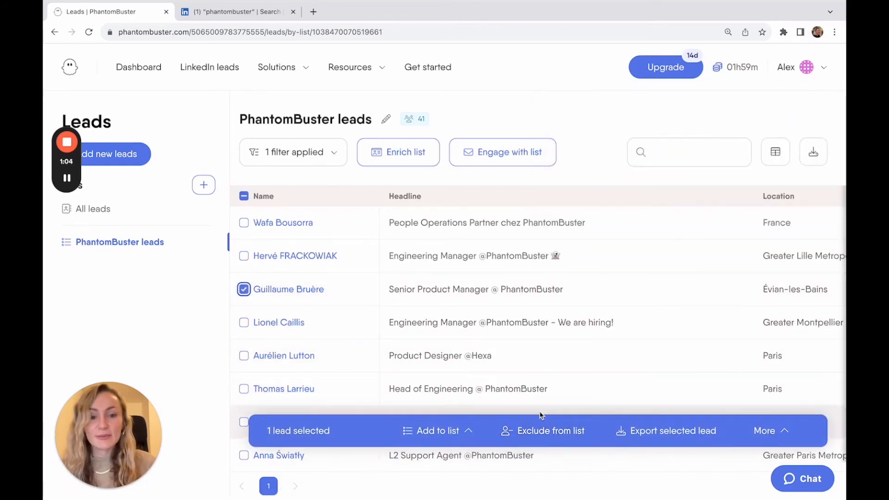
left_click(549, 431)
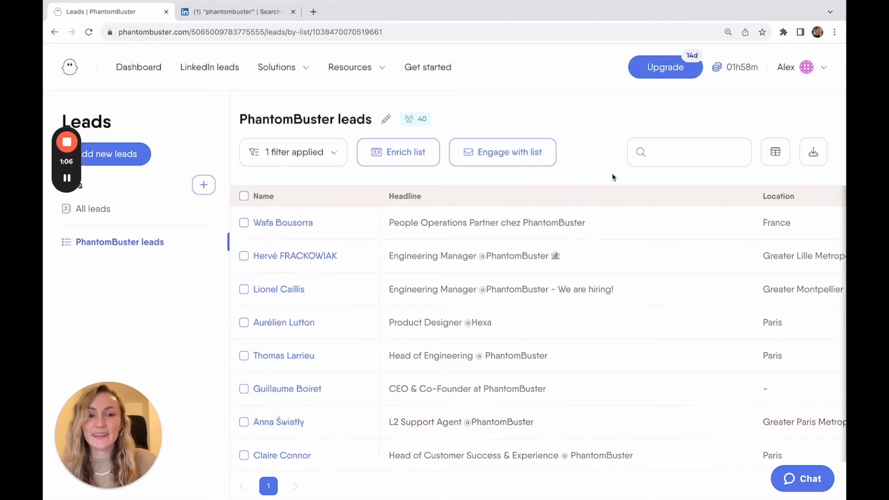
mouse_move(595, 157)
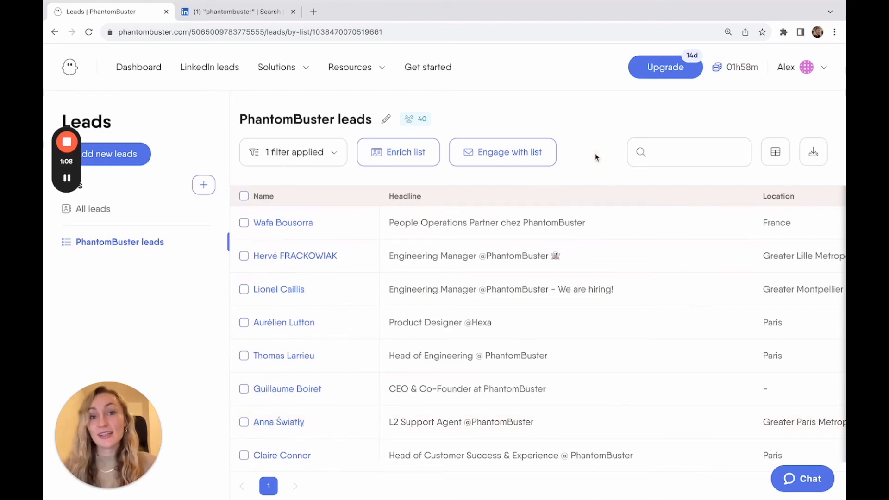
mouse_move(461, 285)
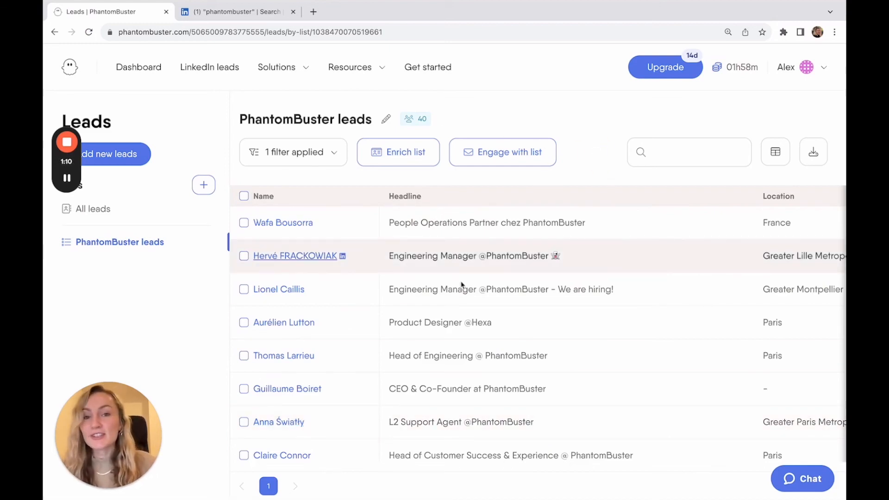
scroll("right", 3)
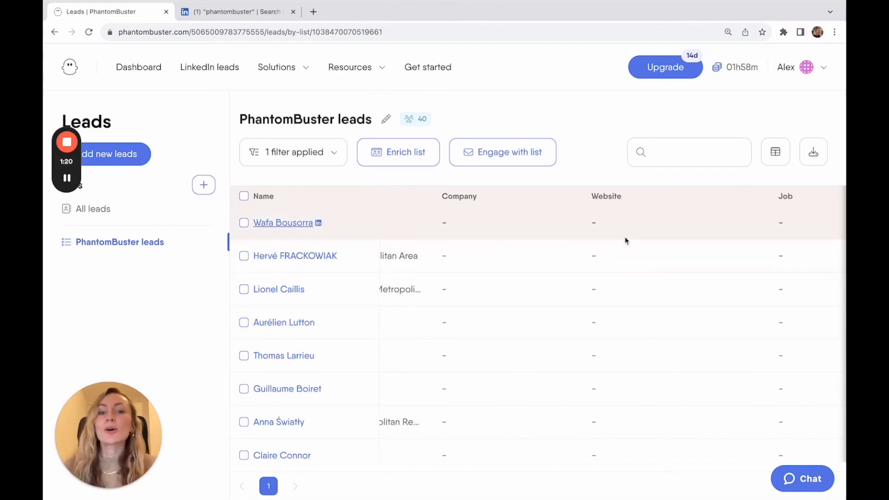
mouse_move(530, 306)
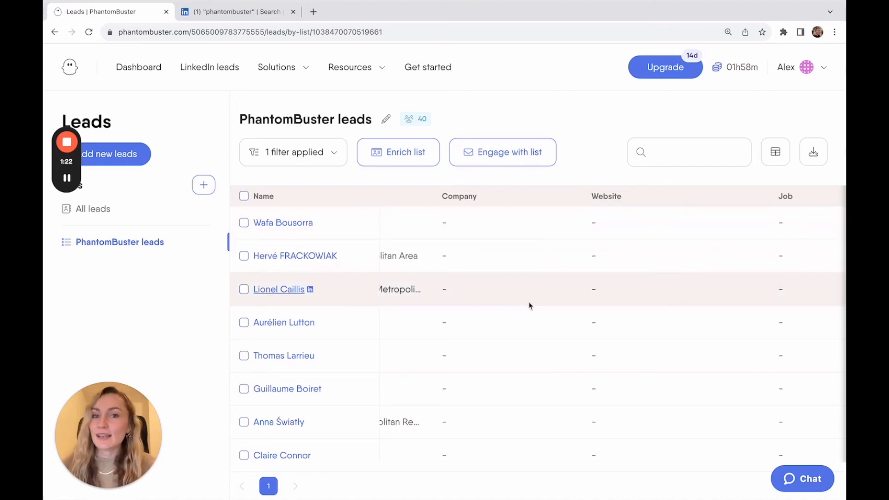